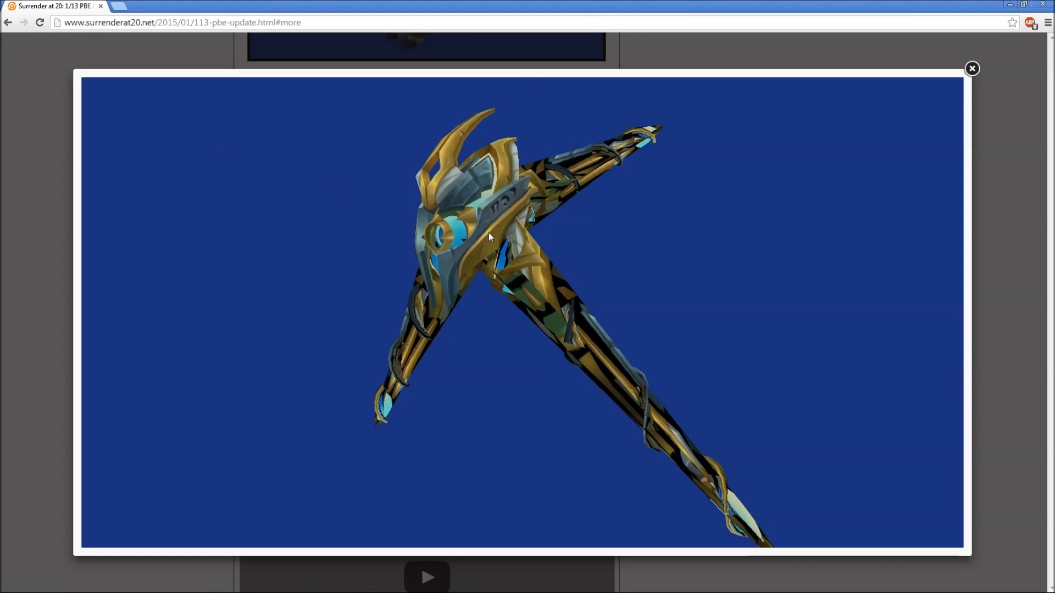
pyautogui.moveTo(528, 389)
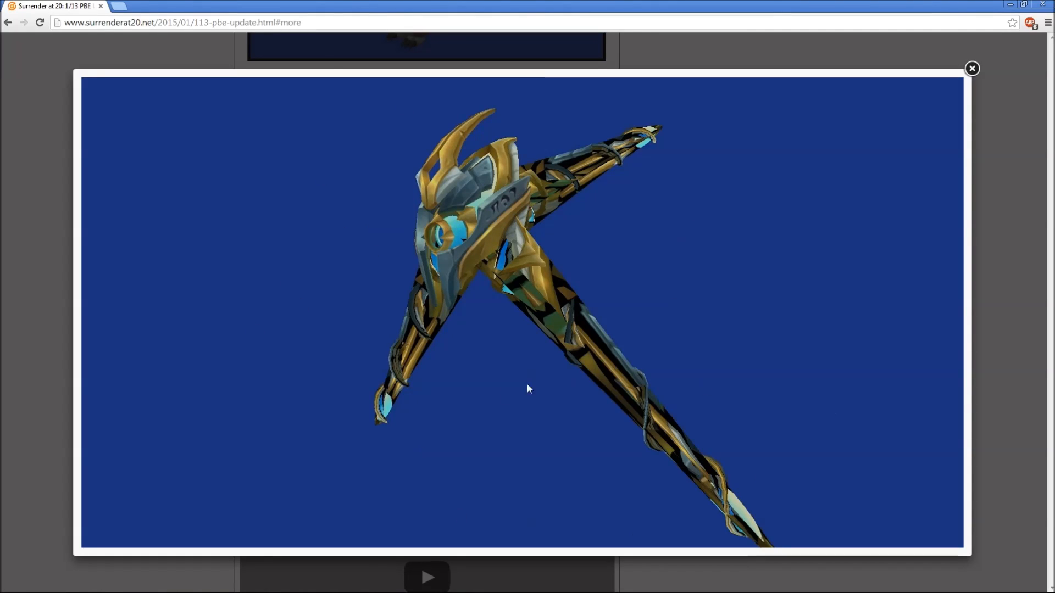
pyautogui.moveTo(592, 488)
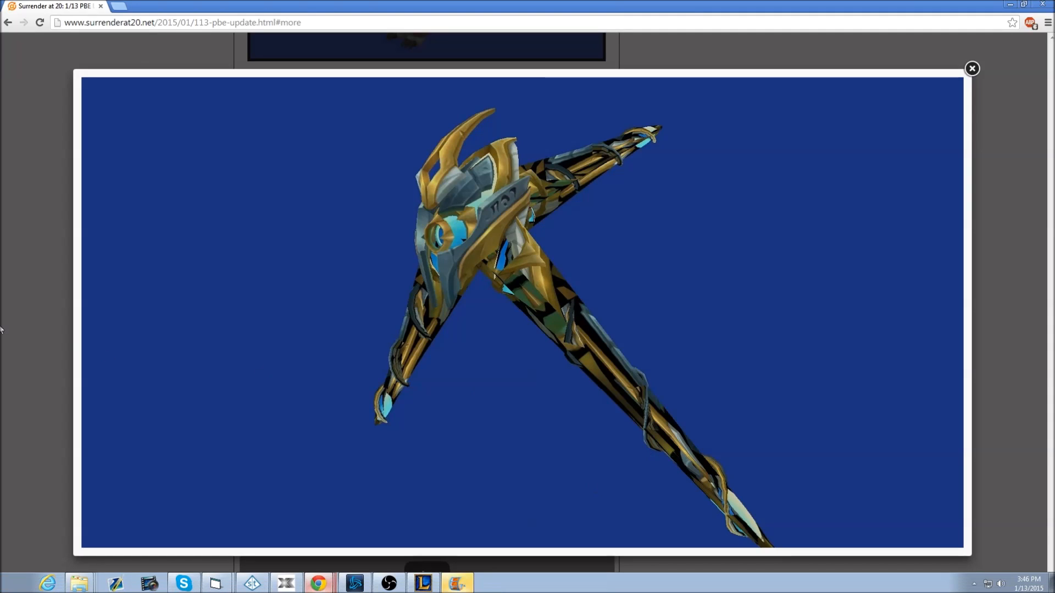
# Step: Close the Arbiter Vel'Koz lightbox and scroll down slightly to its section
pyautogui.click(458, 582)
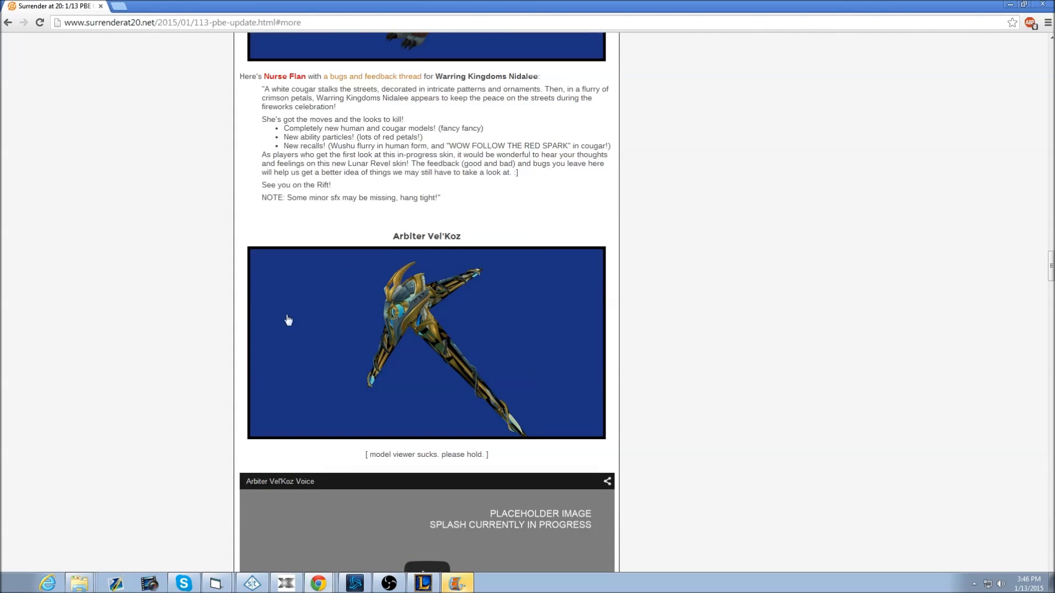
pyautogui.scroll(-3)
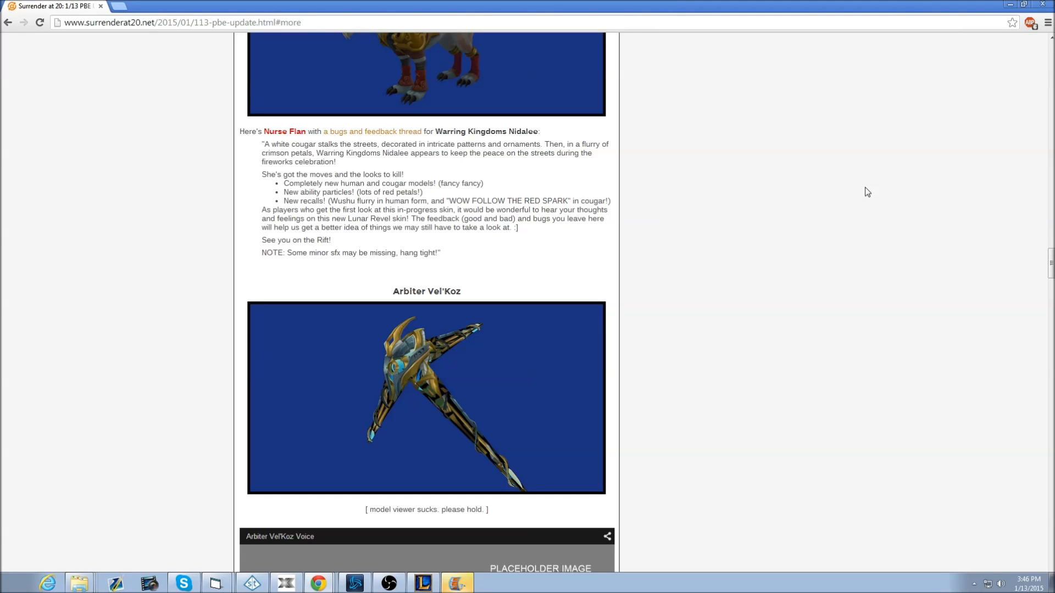
pyautogui.moveTo(398, 551)
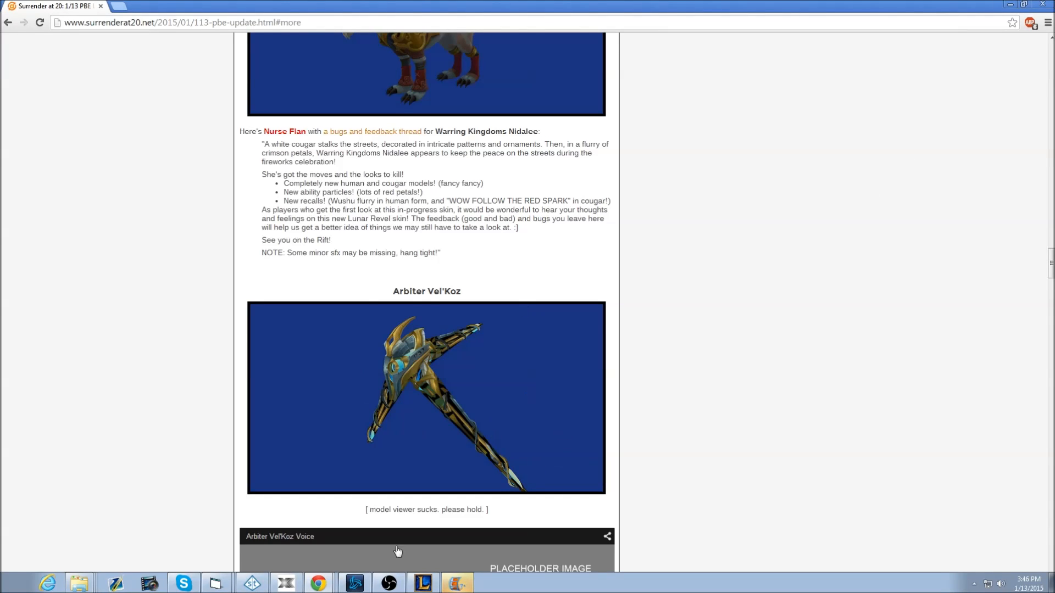